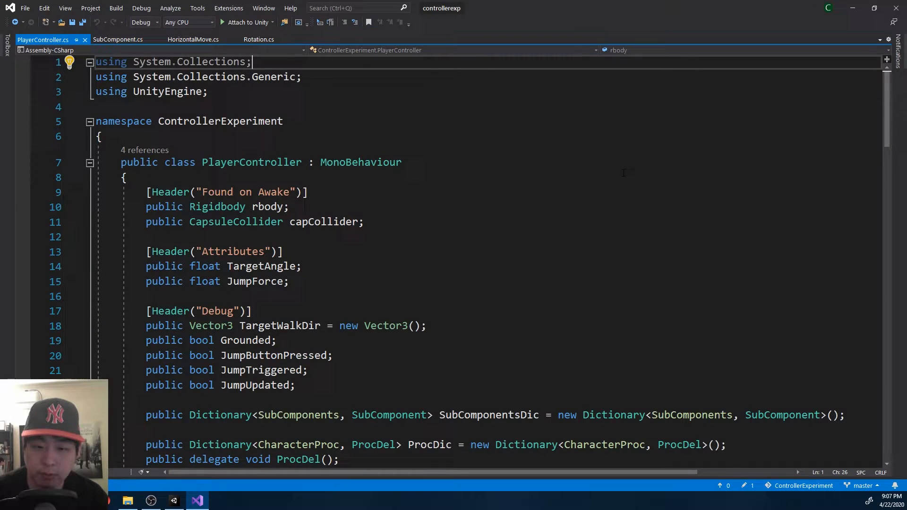
Step: Review the OnCollisionStay ground check in the PlayerController script
scroll("down", 3)
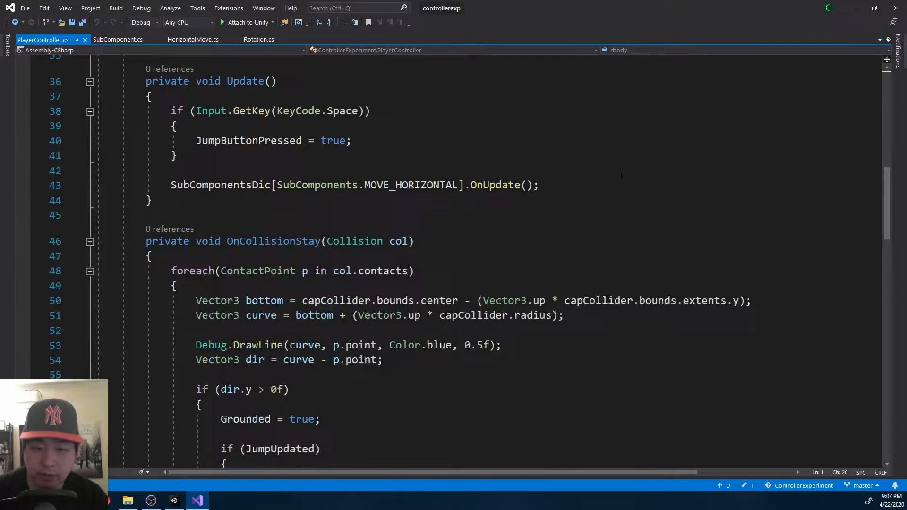
scroll("down", 3)
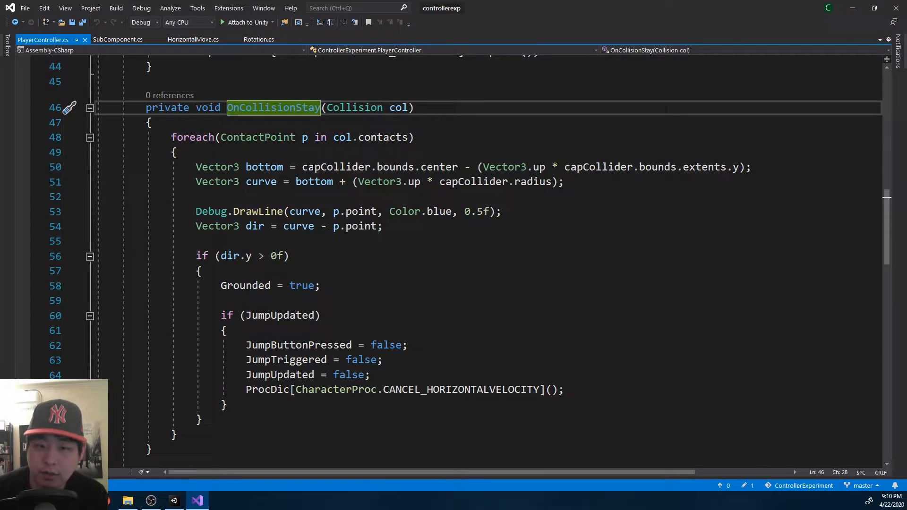
left_click(262, 181)
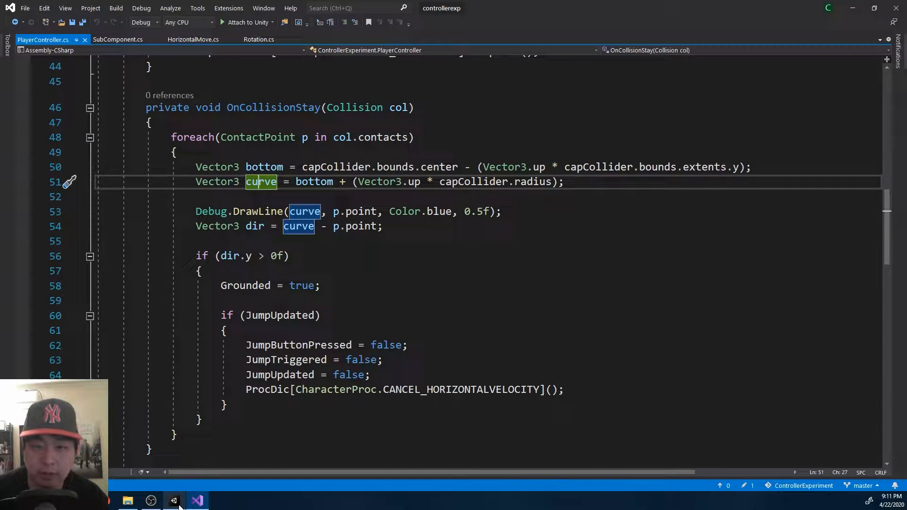
Step: Run the Unity scene with the Player capsule framed to watch its Grounded state and debug line
left_click(173, 501)
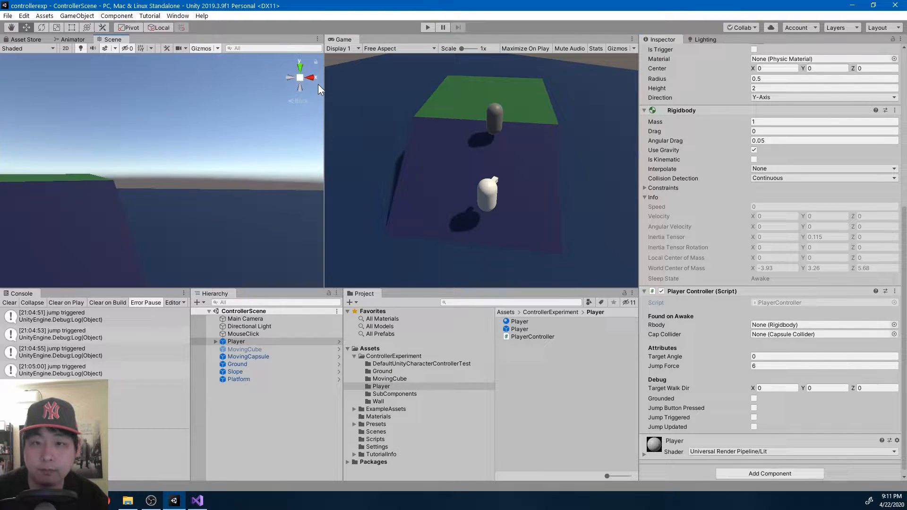
left_click(237, 341)
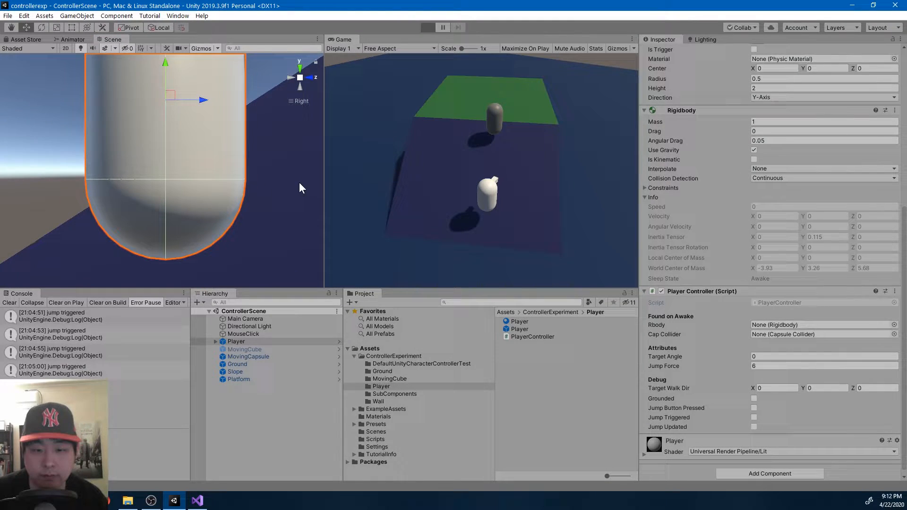
left_click(428, 28)
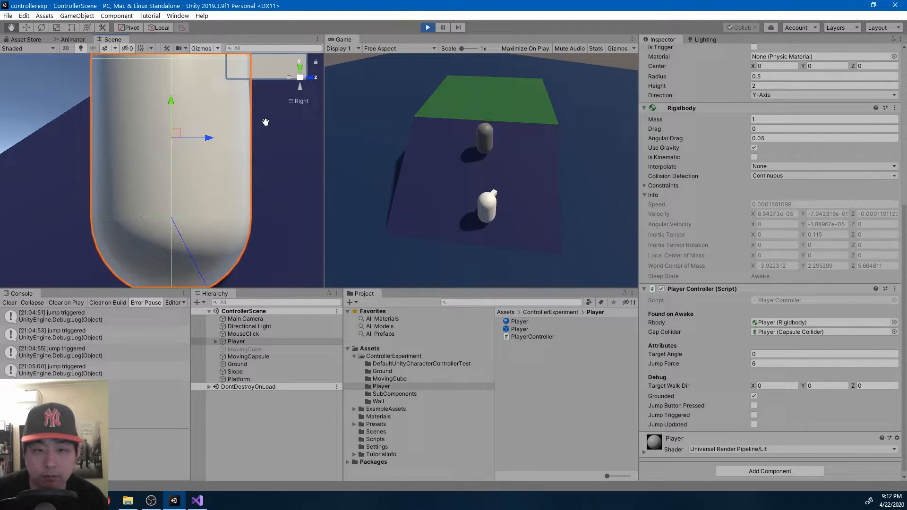
left_click(442, 27)
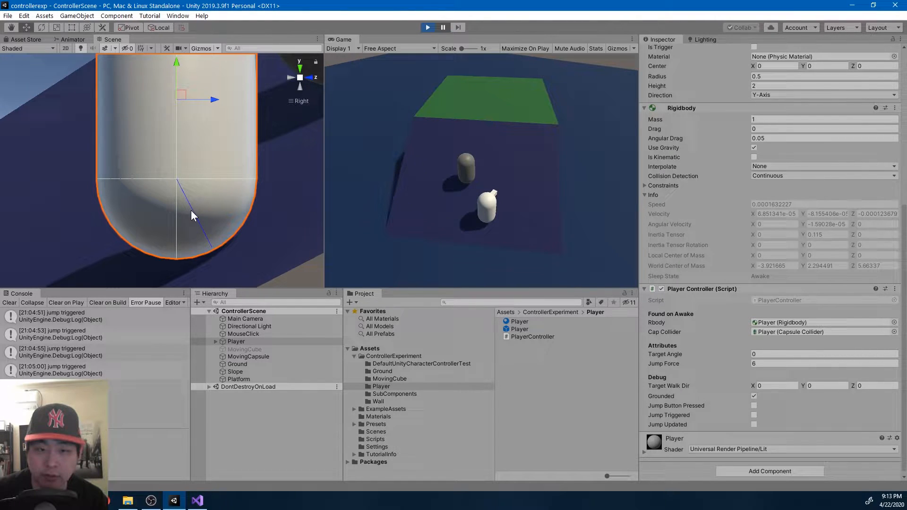
mouse_move(178, 185)
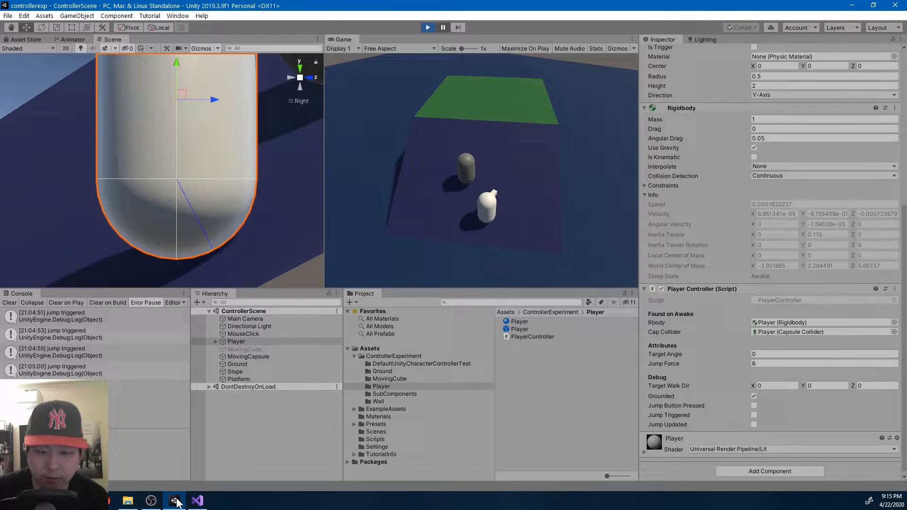
Step: Compare the collision code with the running scene in Unity
left_click(174, 501)
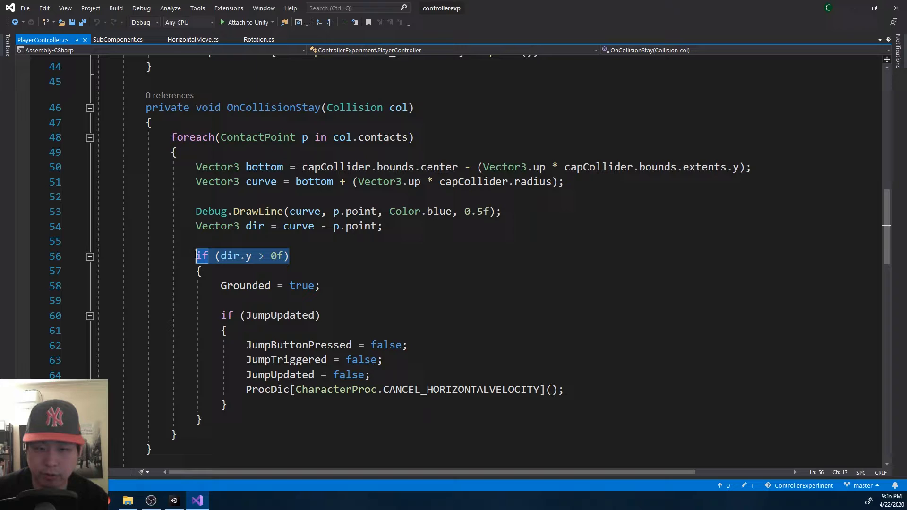
left_click(173, 501)
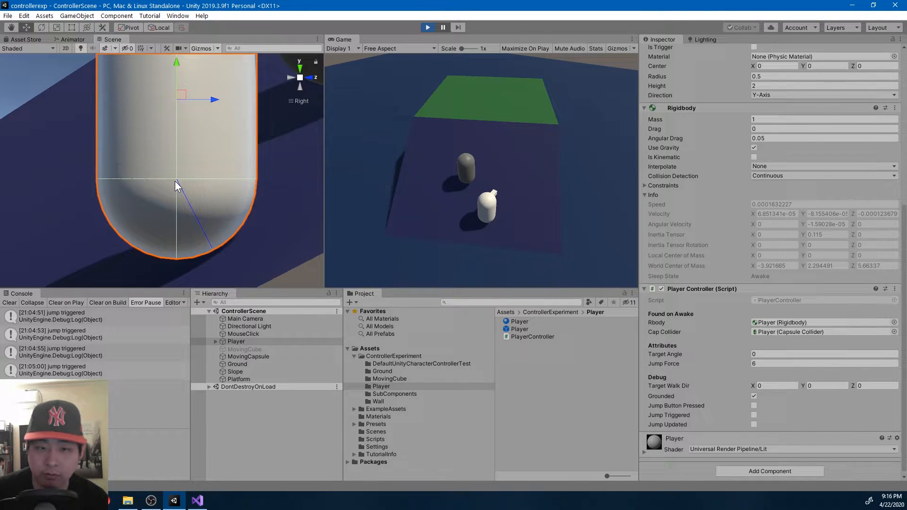
mouse_move(126, 195)
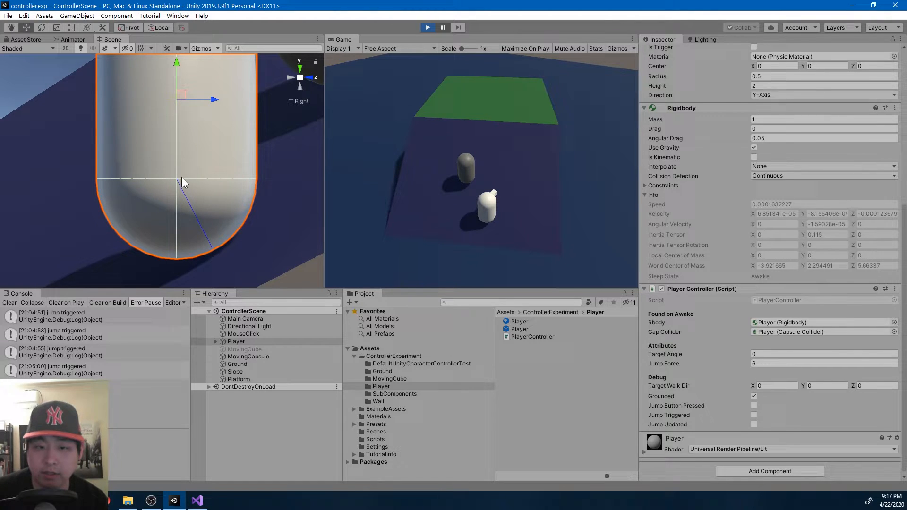
mouse_move(242, 172)
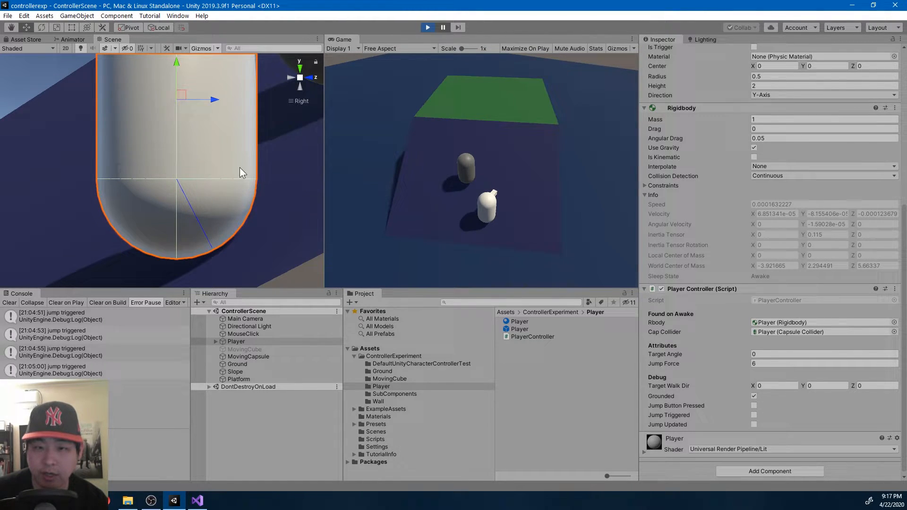
mouse_move(250, 146)
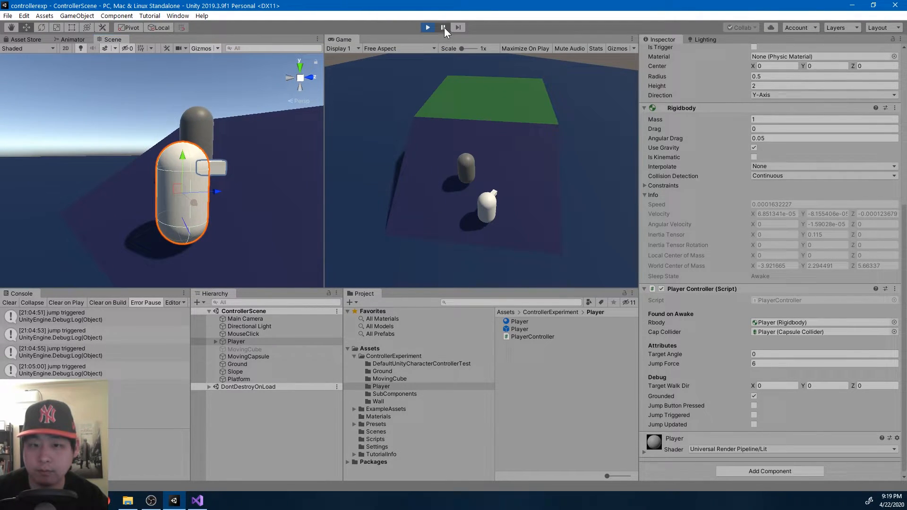
Step: Drive the Player capsule around the level to test ground detection, then stop Play mode
left_click(427, 28)
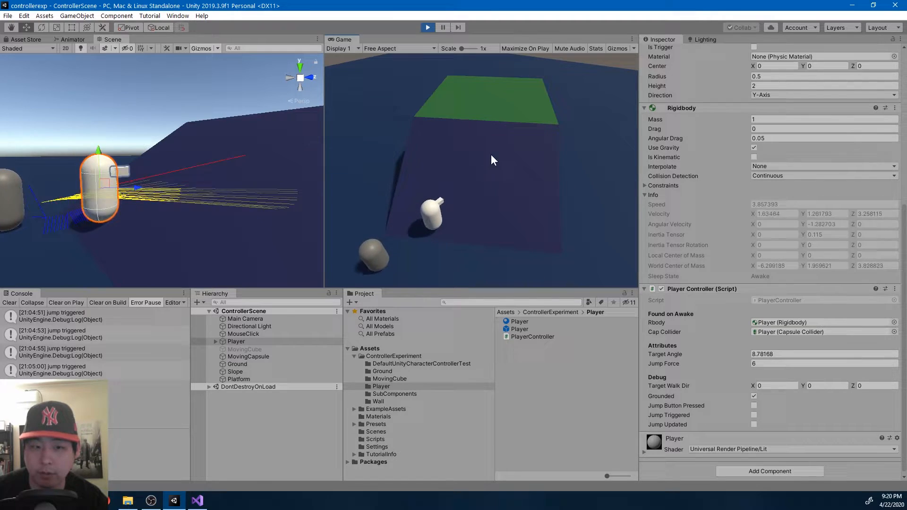
left_click(428, 27)
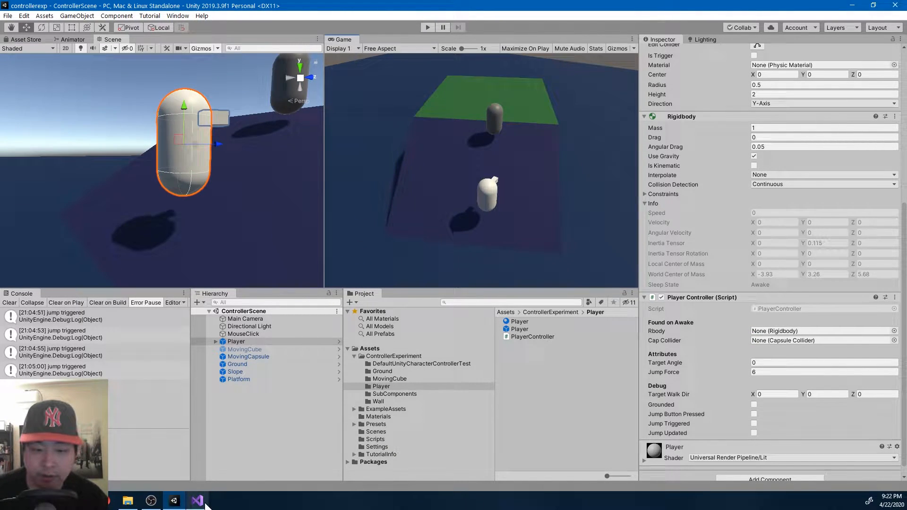
Step: Review PlayerController's Update and FixedUpdate calls into the MOVE_HORIZONTAL and ROTATION subcomponents
left_click(196, 501)
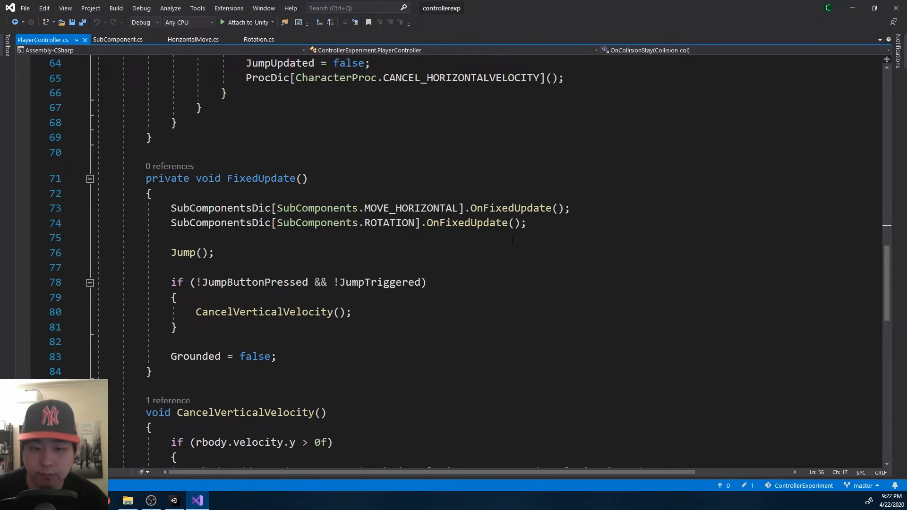
double_click(183, 253)
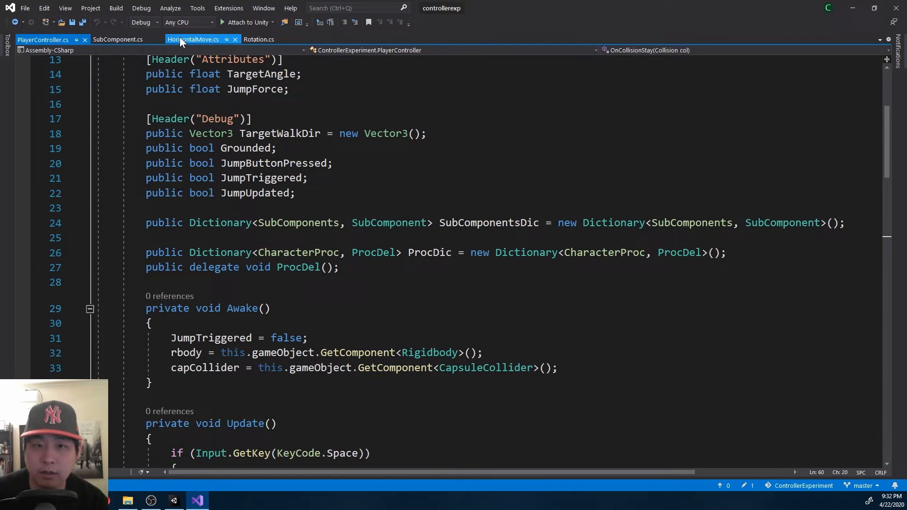
left_click(43, 40)
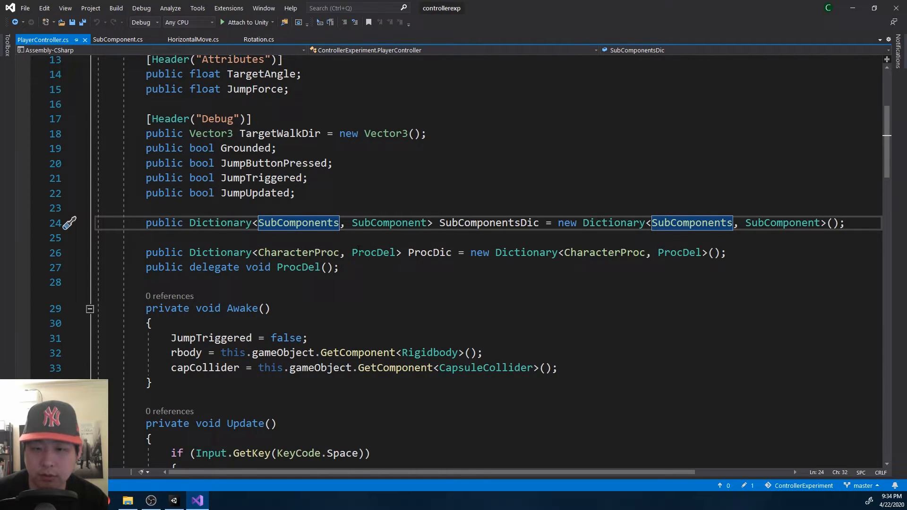
scroll("down", 3)
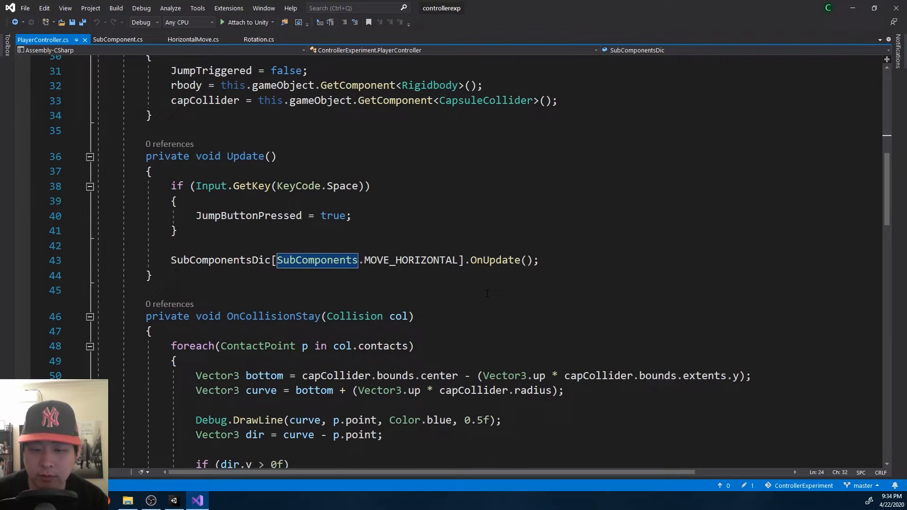
scroll("down", 3)
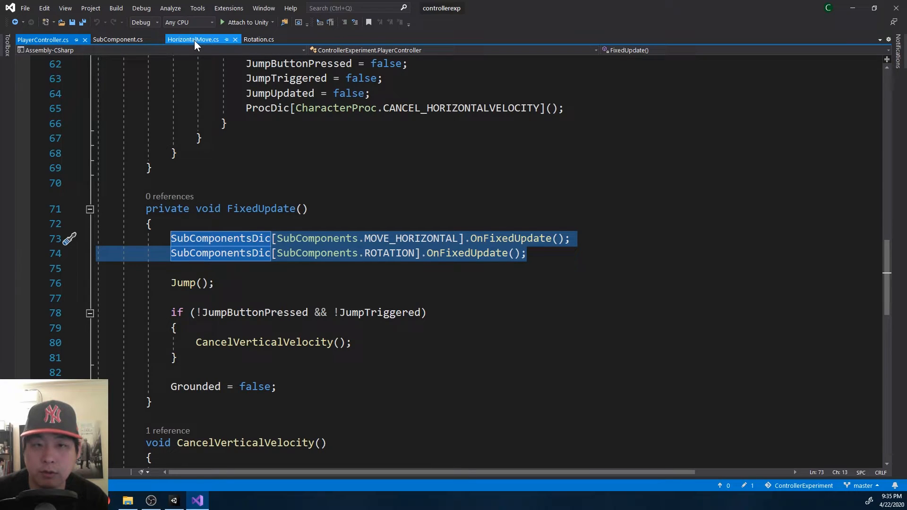
Step: In HorizontalMove.cs reach transform and rbody through 'control' instead of 'this'
left_click(192, 40)
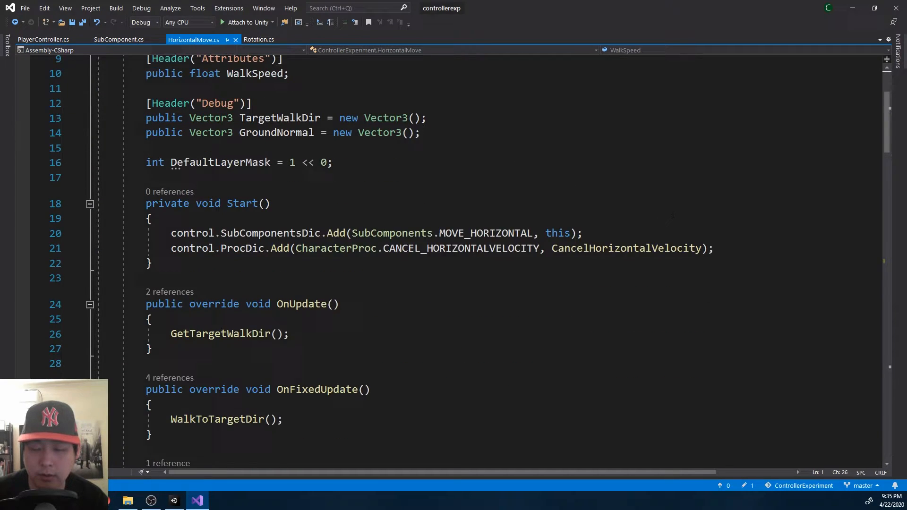
scroll("down", 3)
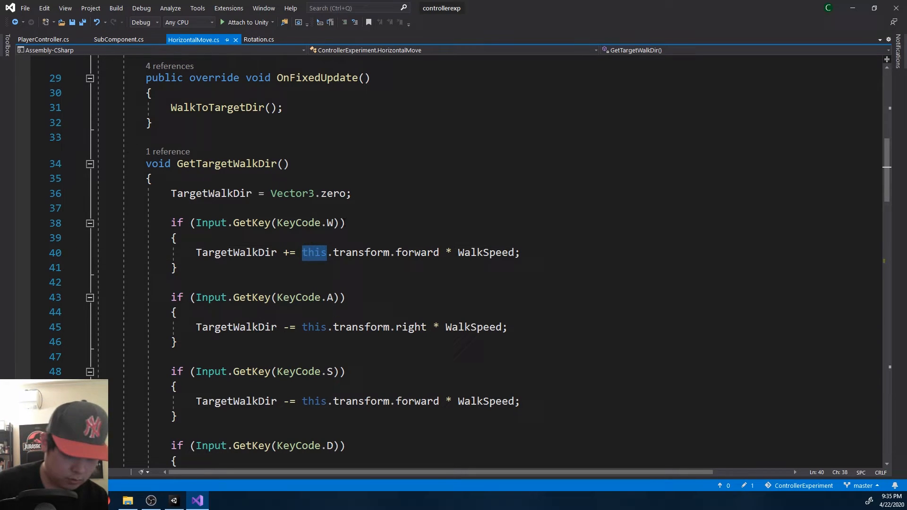
type("control")
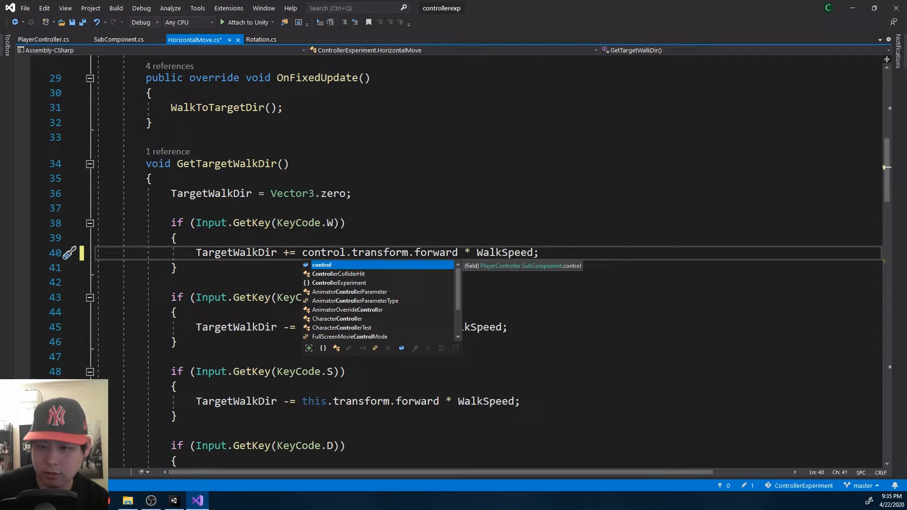
double_click(324, 254)
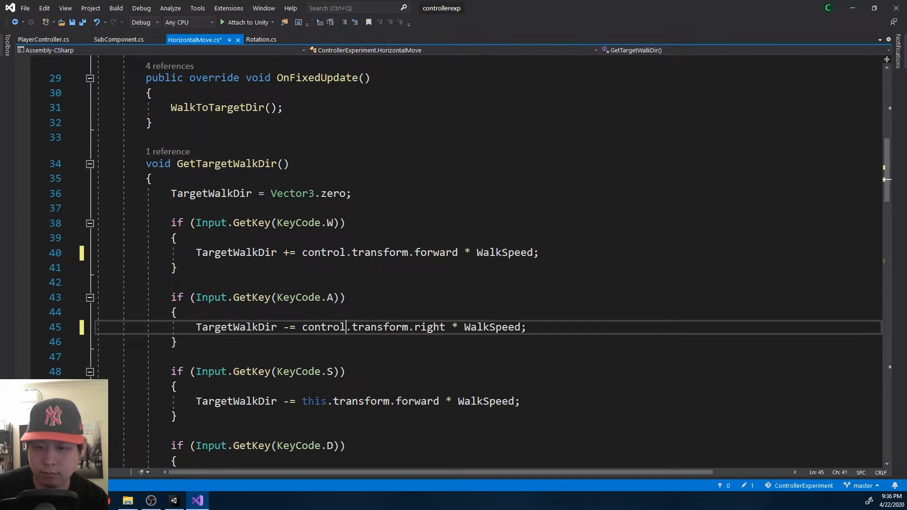
scroll("down", 3)
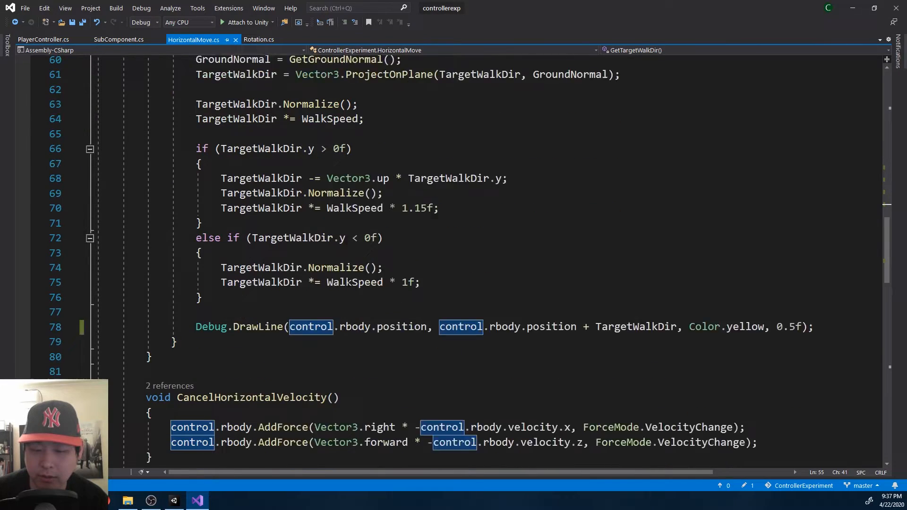
scroll("down", 3)
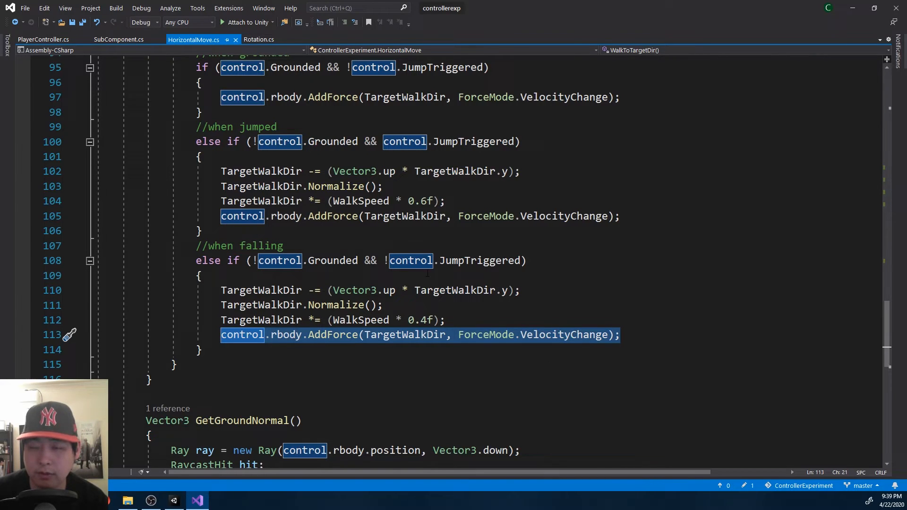
left_click(259, 40)
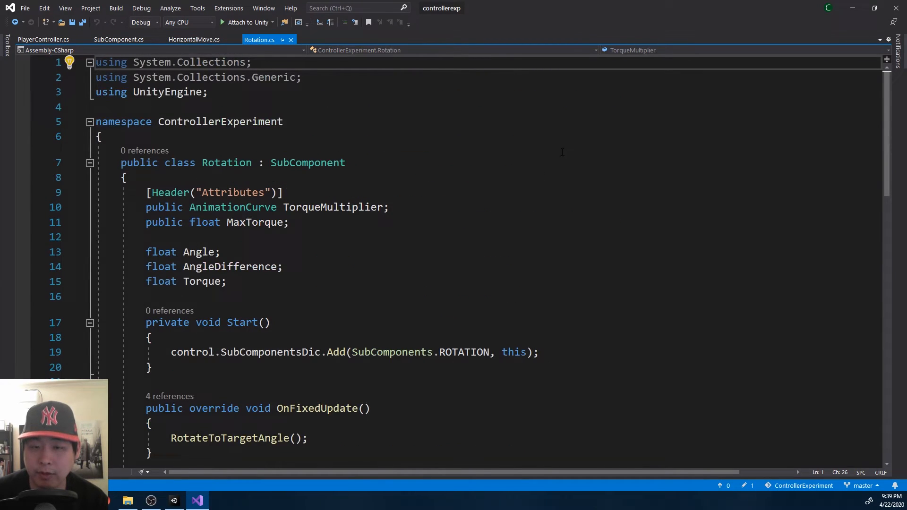
Step: Check Rotation.cs and the PlayerController control field in the SubComponent base class
scroll("down", 3)
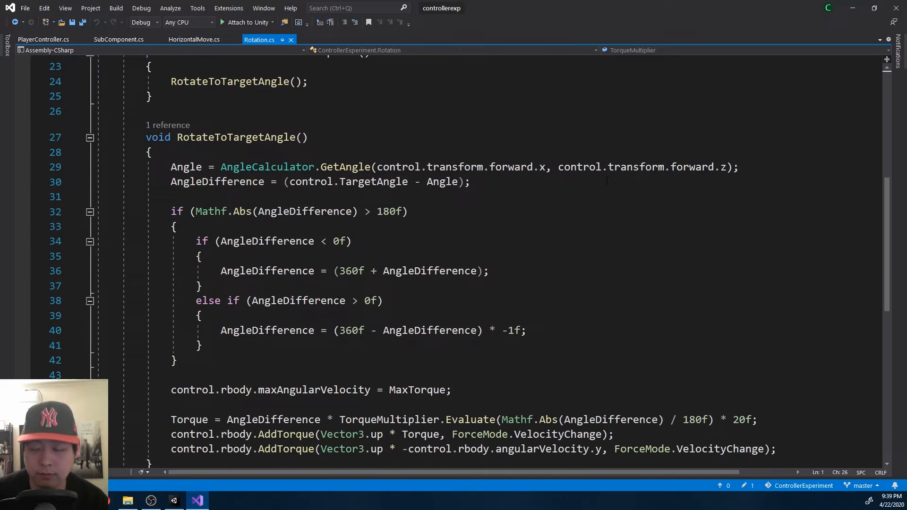
scroll("down", 3)
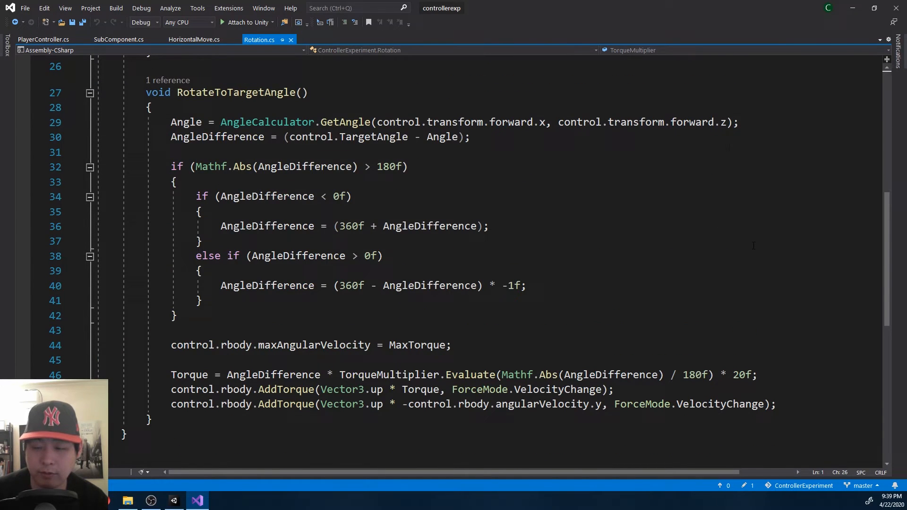
left_click(119, 39)
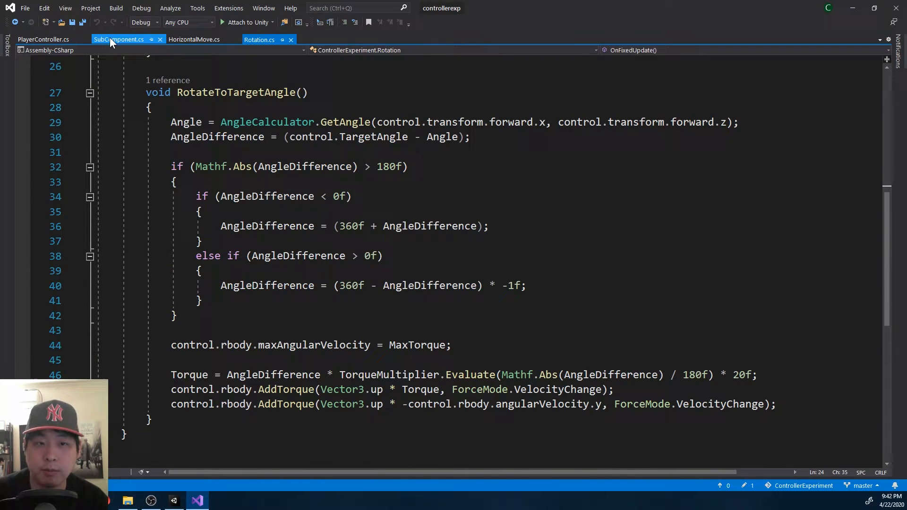
left_click(119, 40)
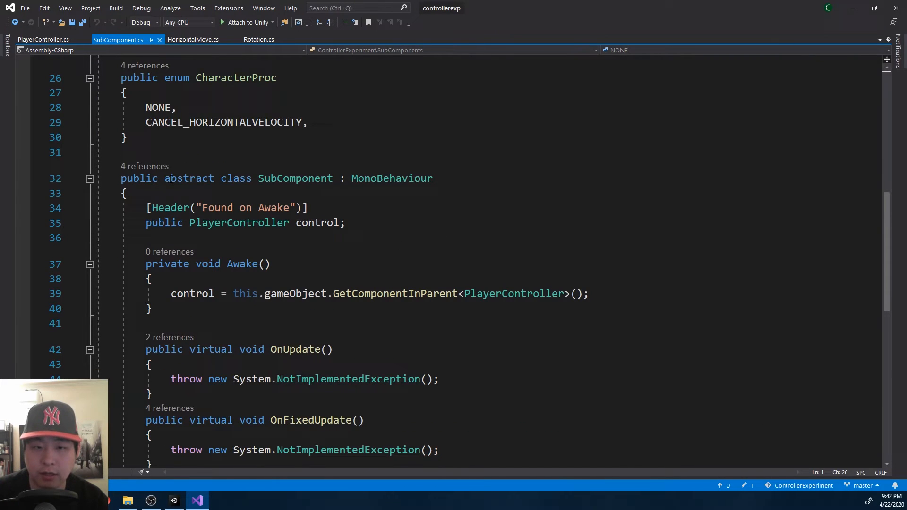
triple_click(243, 223)
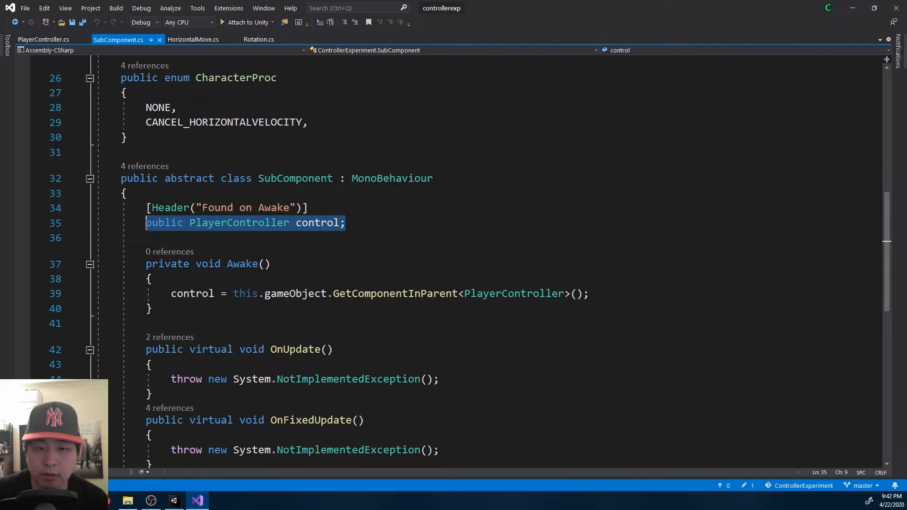
Step: Review HorizontalMove and Rotation once more, then bring Unity to the front
left_click(193, 39)
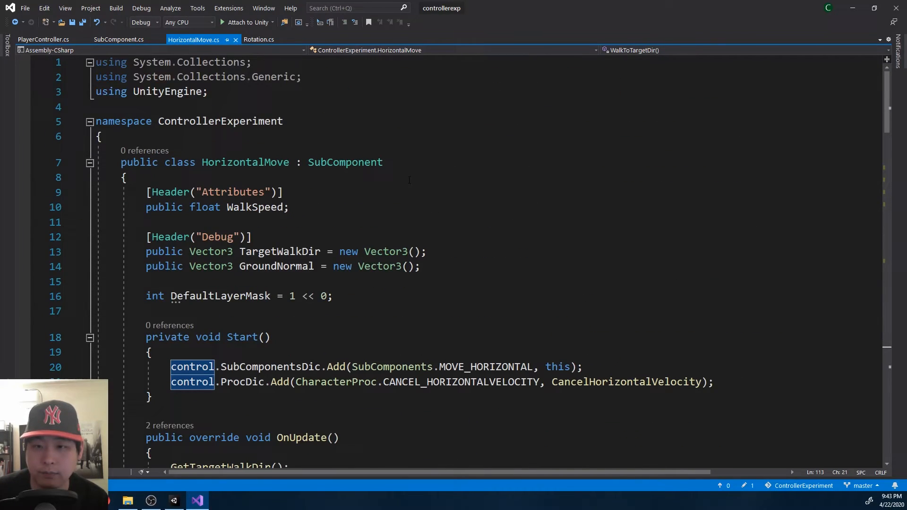
left_click(259, 39)
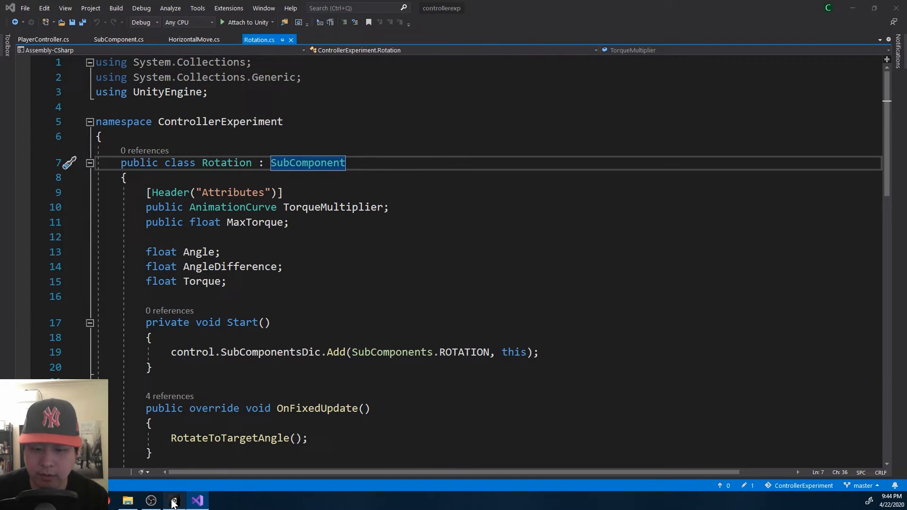
left_click(173, 501)
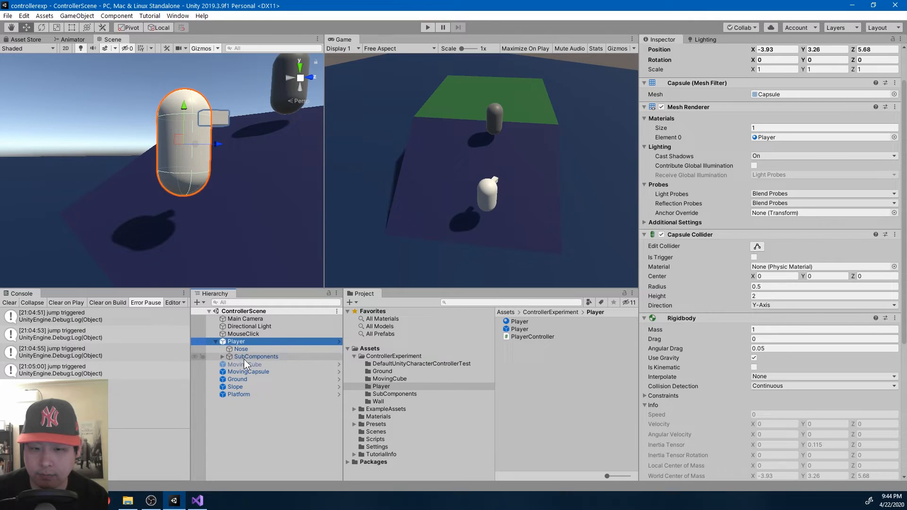
Step: Inspect the HorizontalMove subcomponent under Player > SubComponents, showing Walk Speed 5 and empty Control
left_click(261, 364)
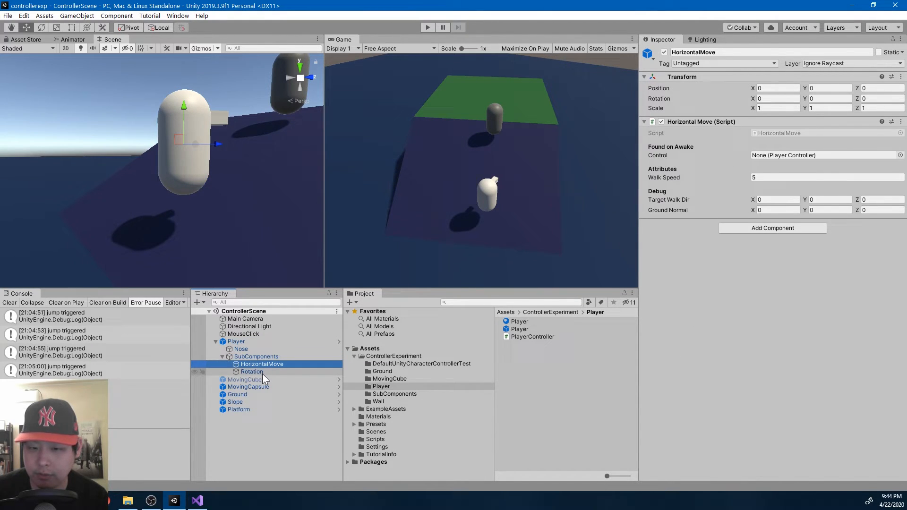
mouse_move(708, 122)
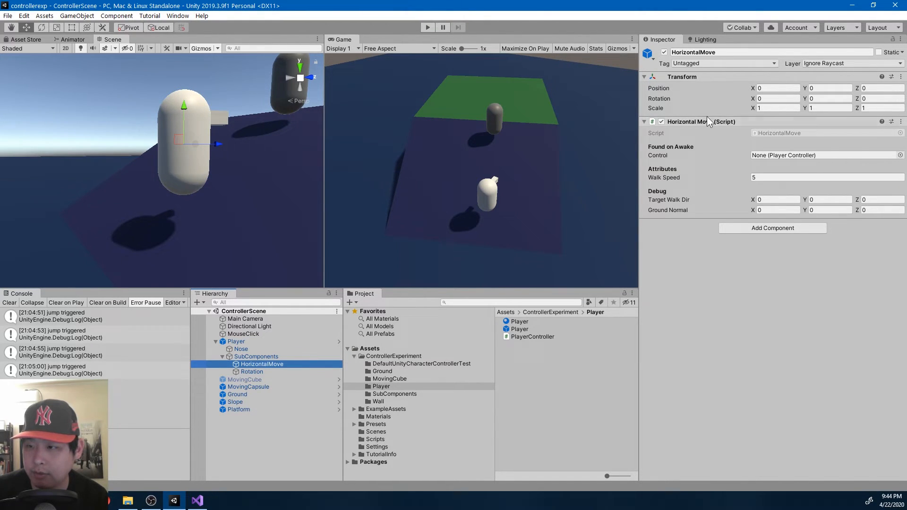